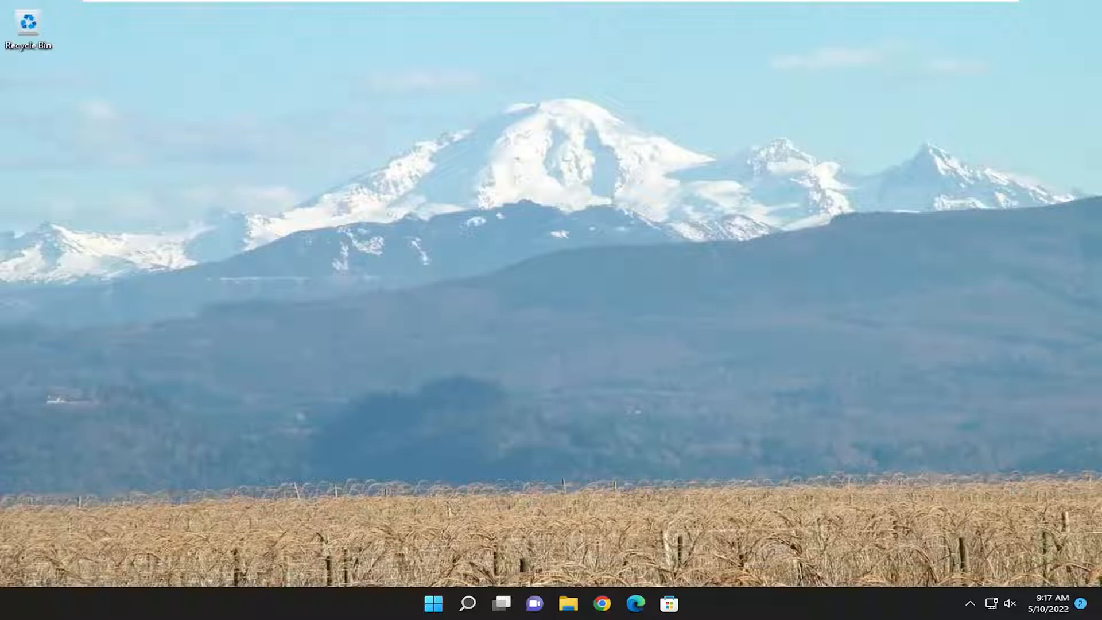
mouse_move(706, 252)
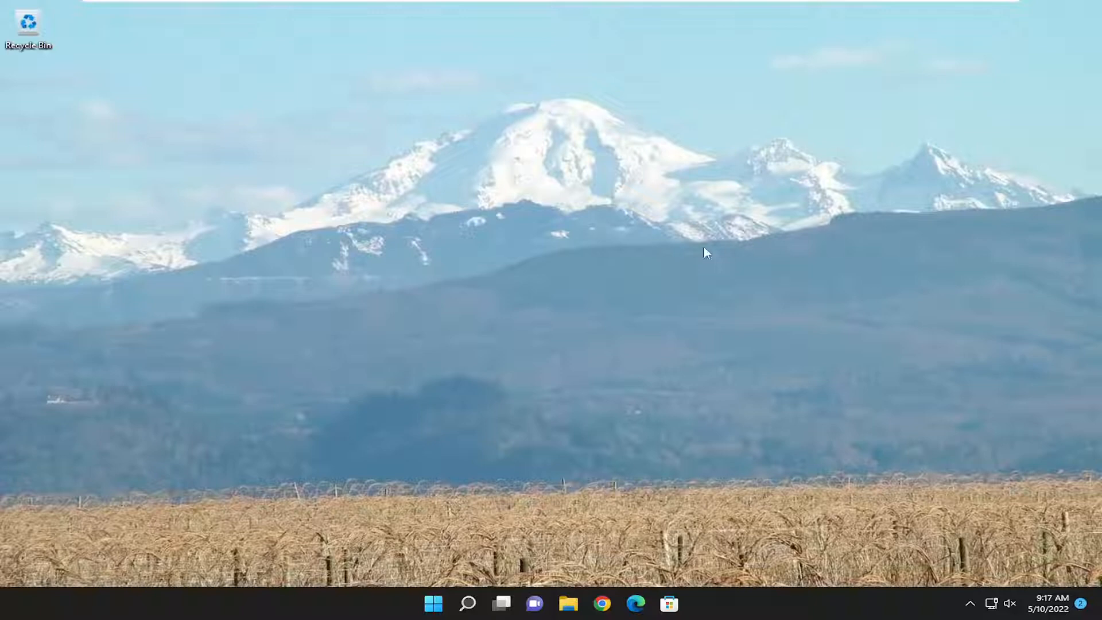
Search for 'cmd' and launch Command Prompt with Run as administrator.
click(467, 603)
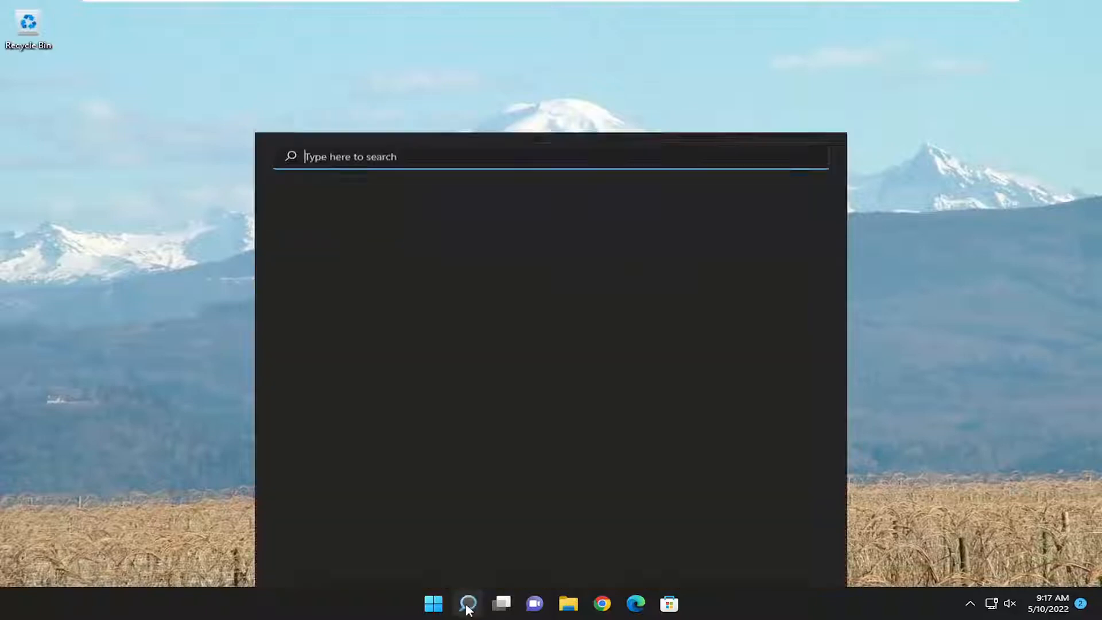
text(cmd)
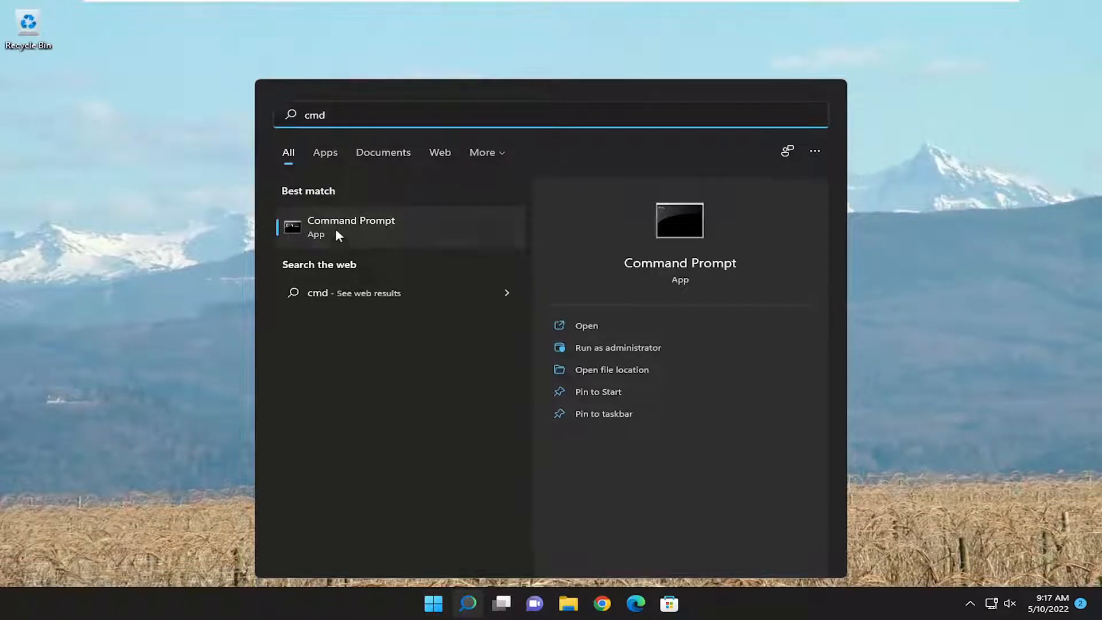
right_click(351, 226)
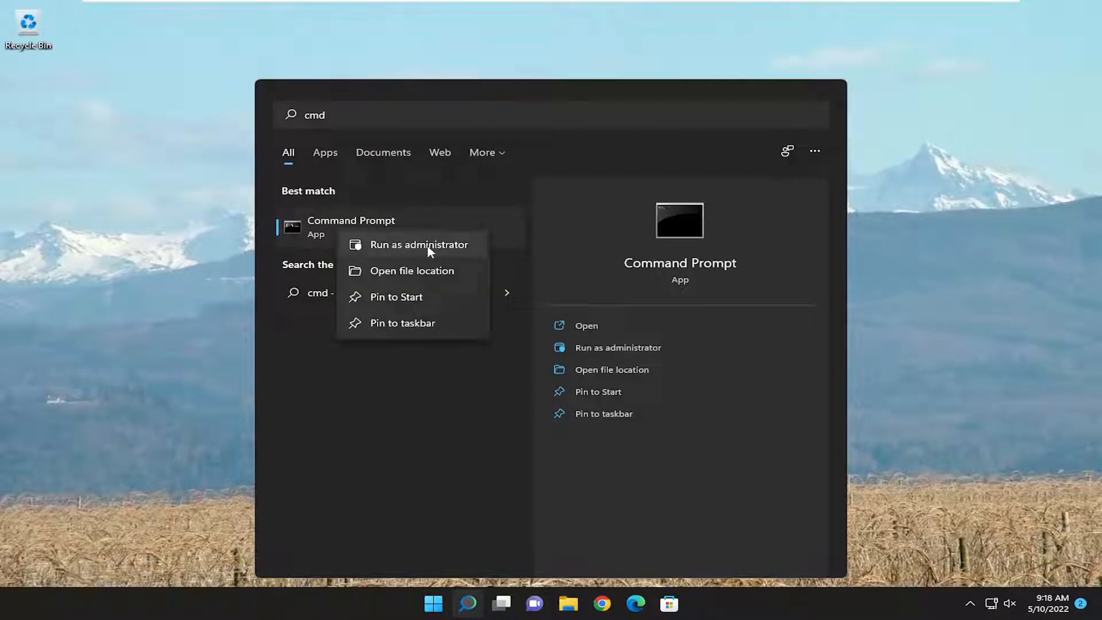
click(420, 244)
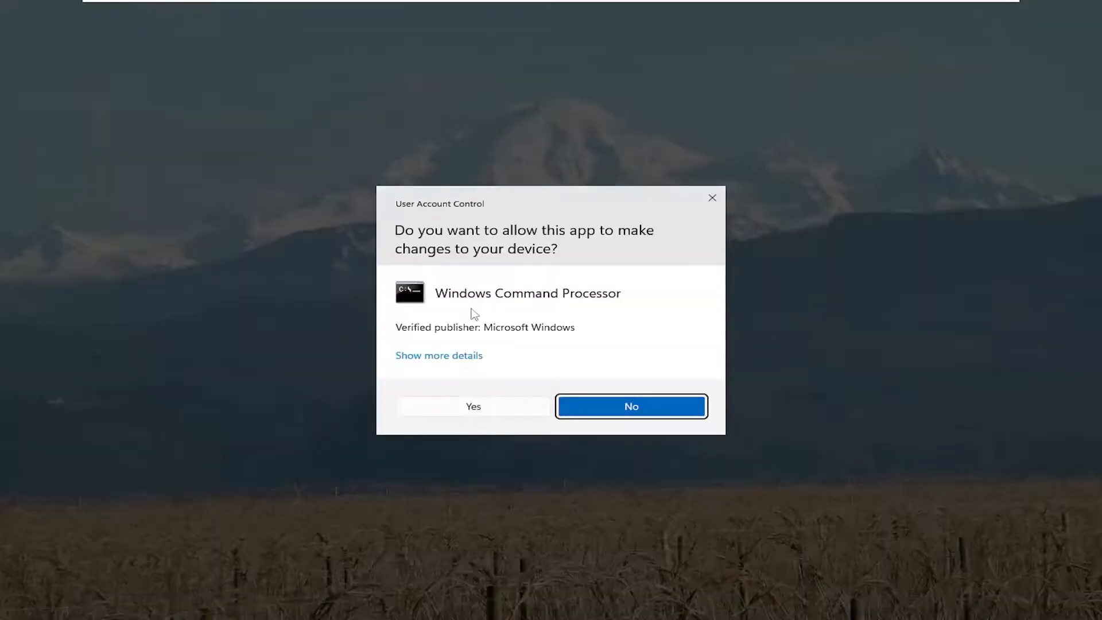
Confirm the UAC prompt and run ipconfig /flushdns to flush the DNS Resolver Cache.
click(472, 406)
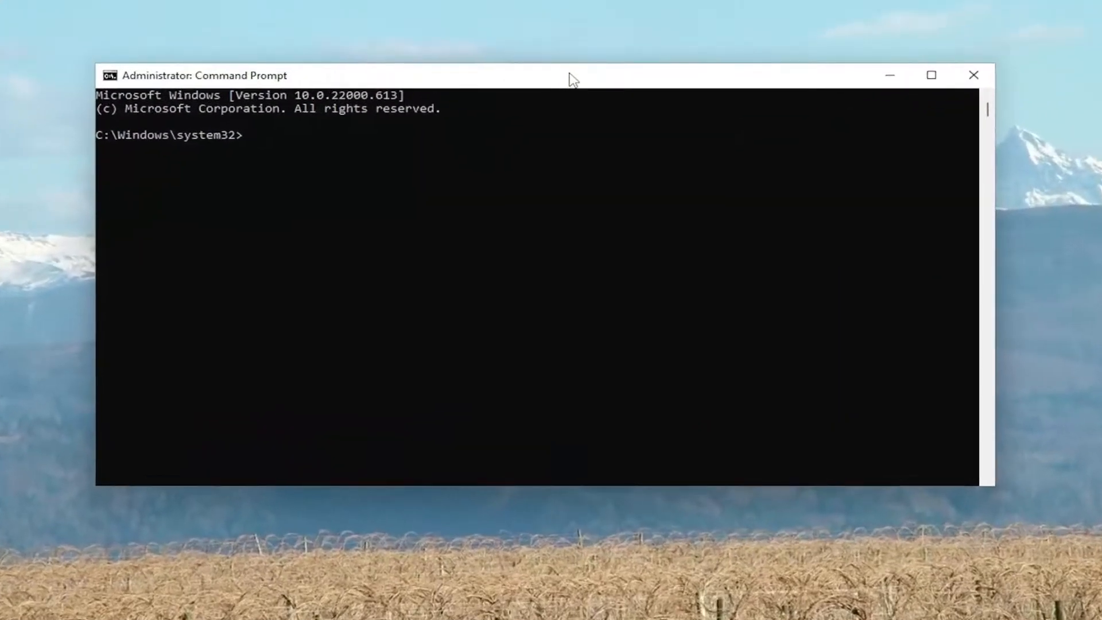
text(ip)
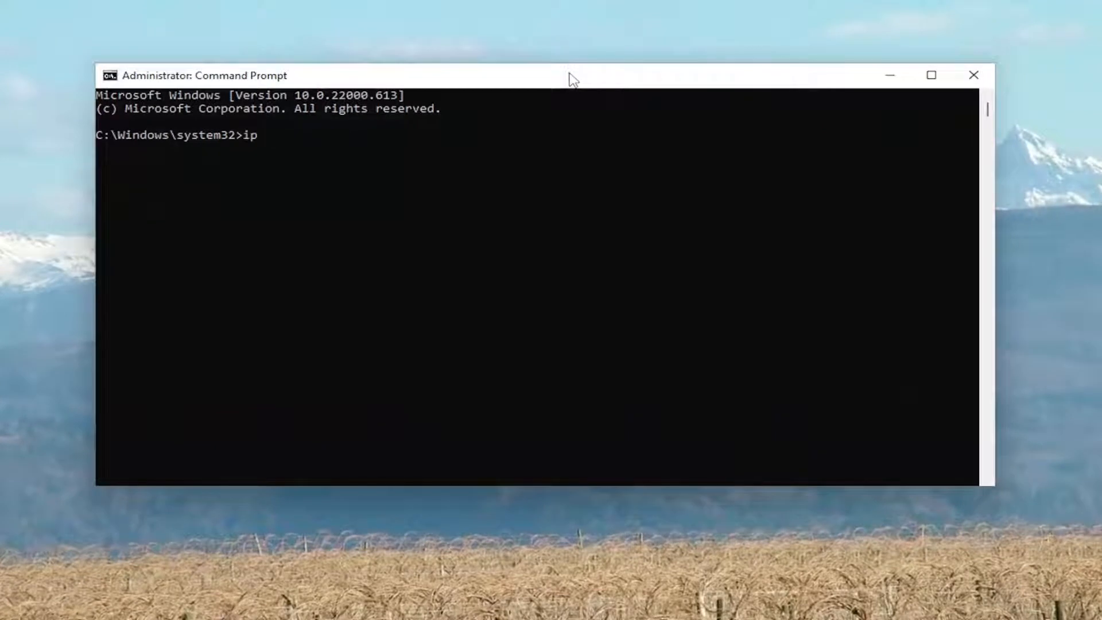
text(config /)
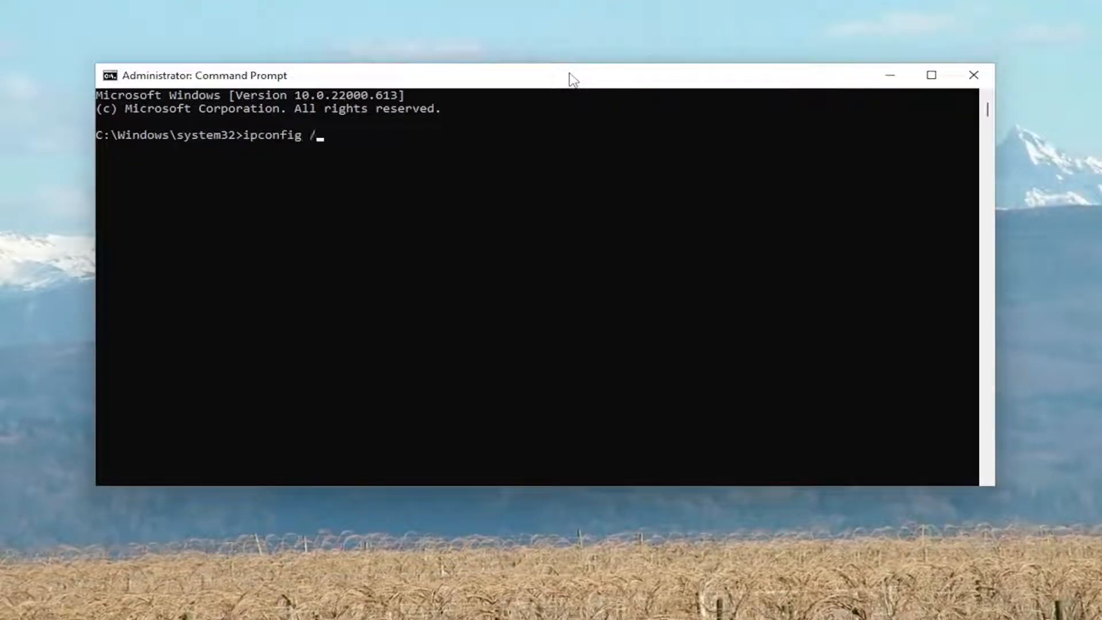
text(flushdns)
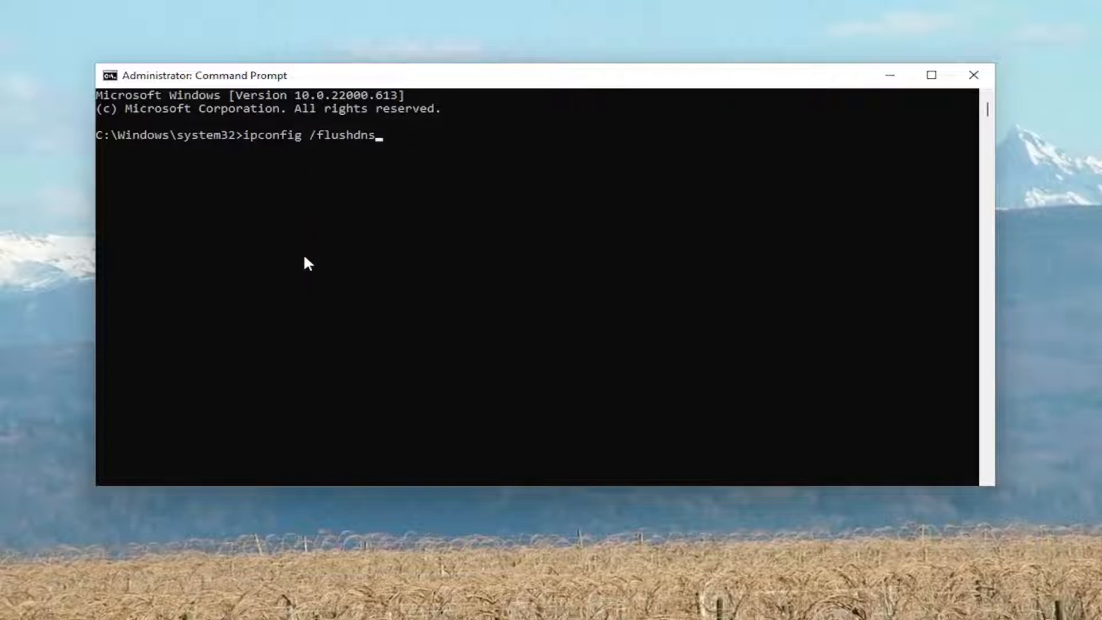
key(Enter)
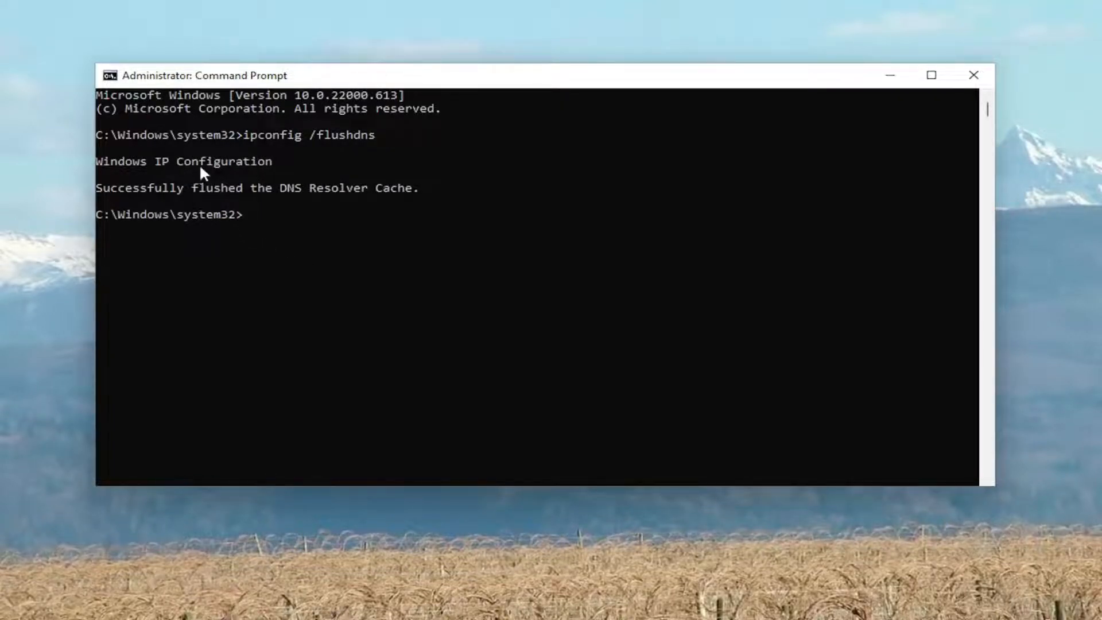
mouse_move(241, 209)
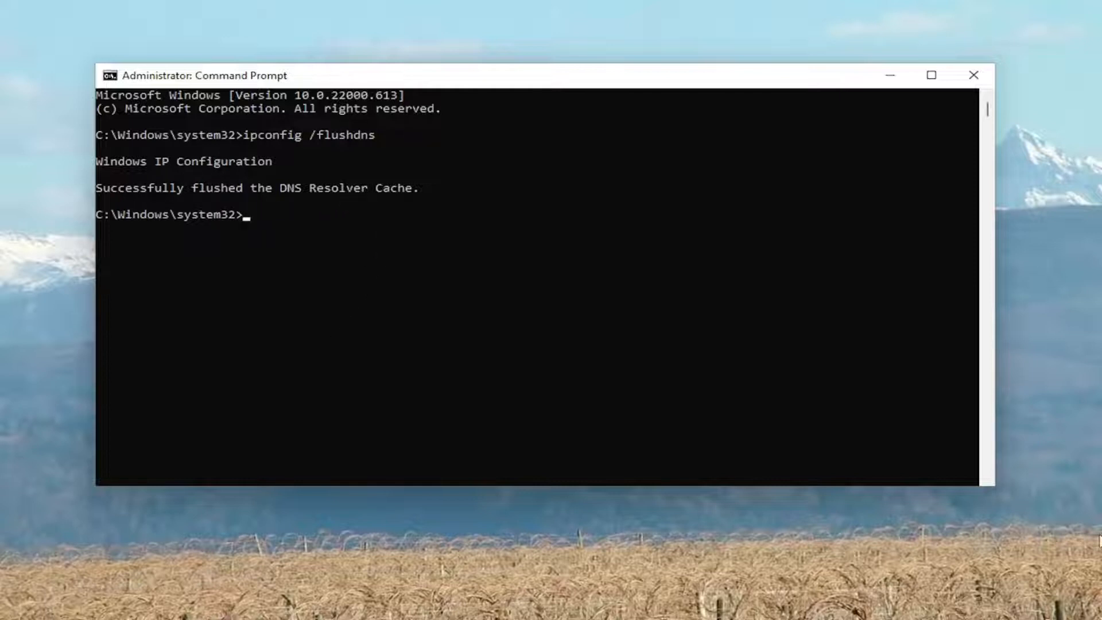
Run netsh winsock reset to reset the Winsock Catalog.
text(nets)
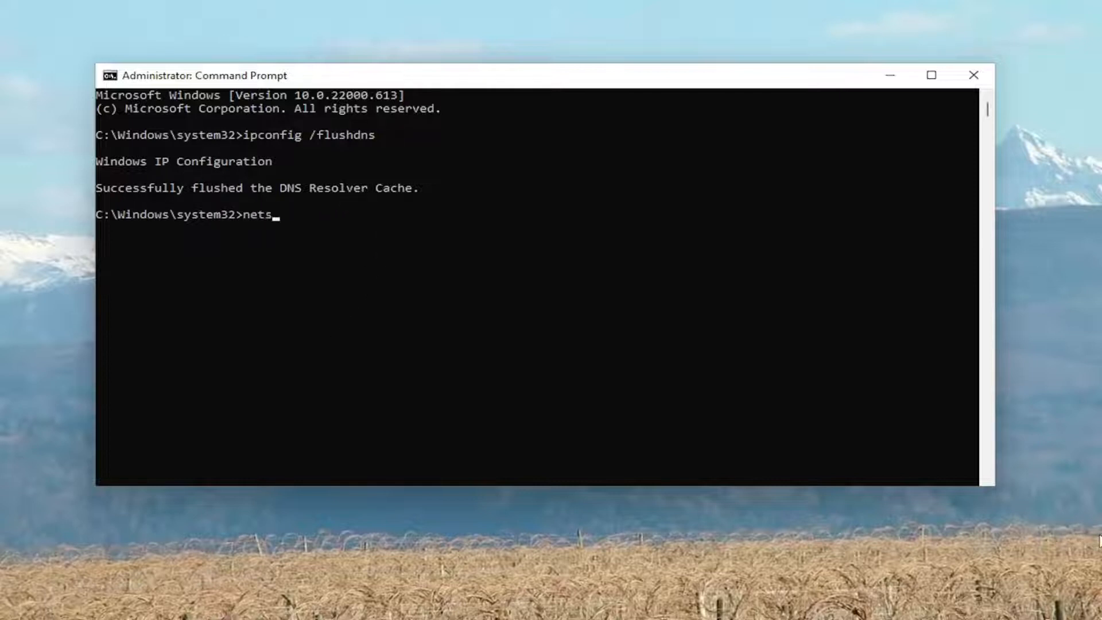
text(h w)
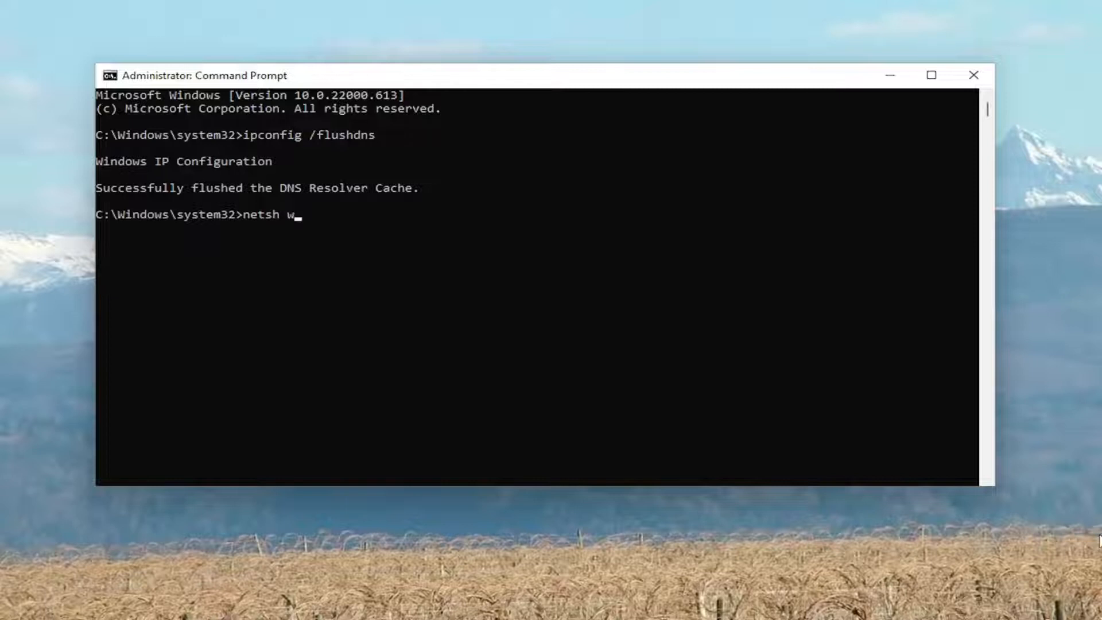
text(insock r)
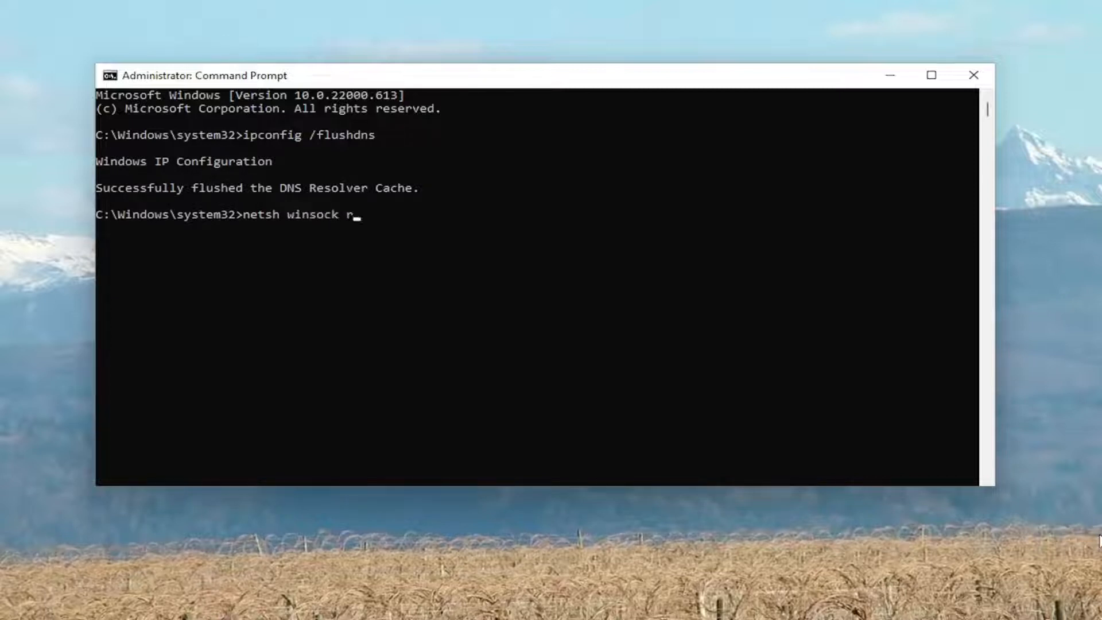
text(eset)
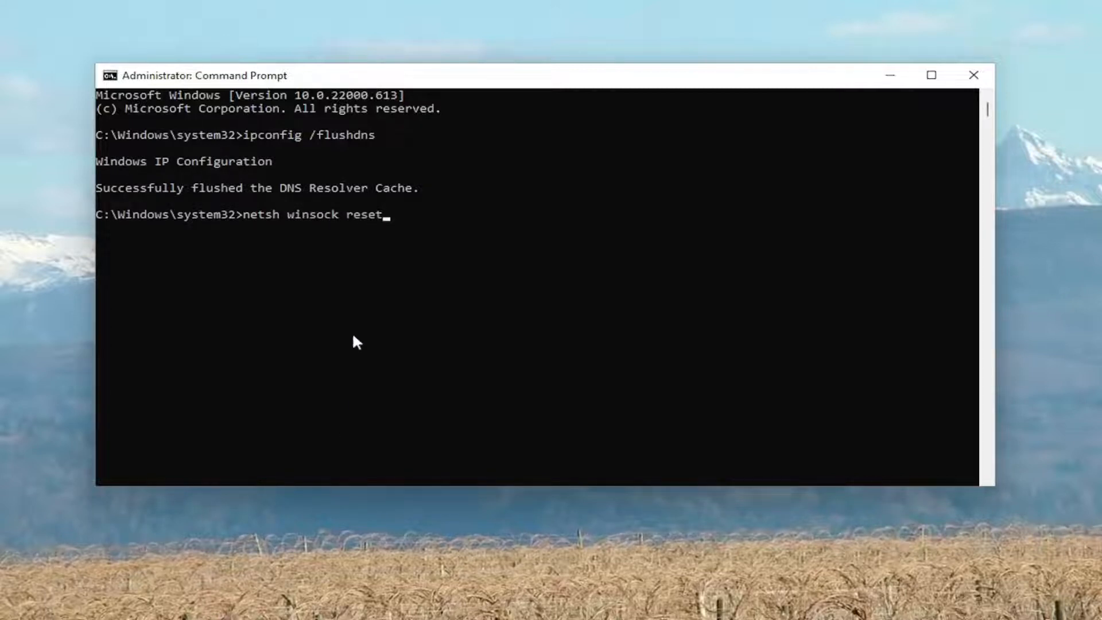
key(enter)
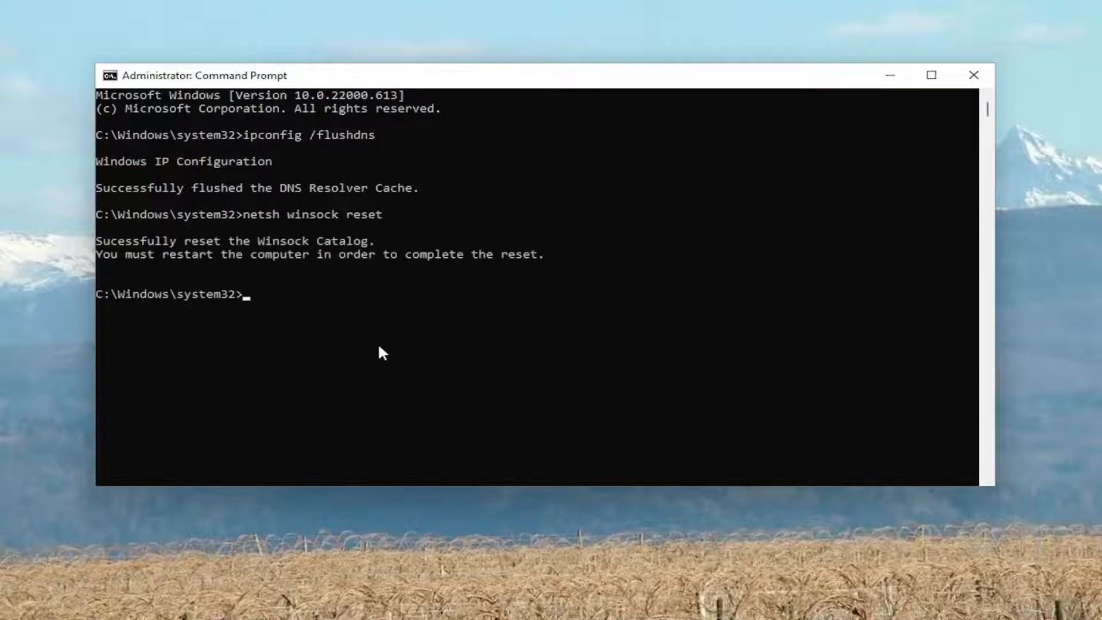
mouse_move(433, 349)
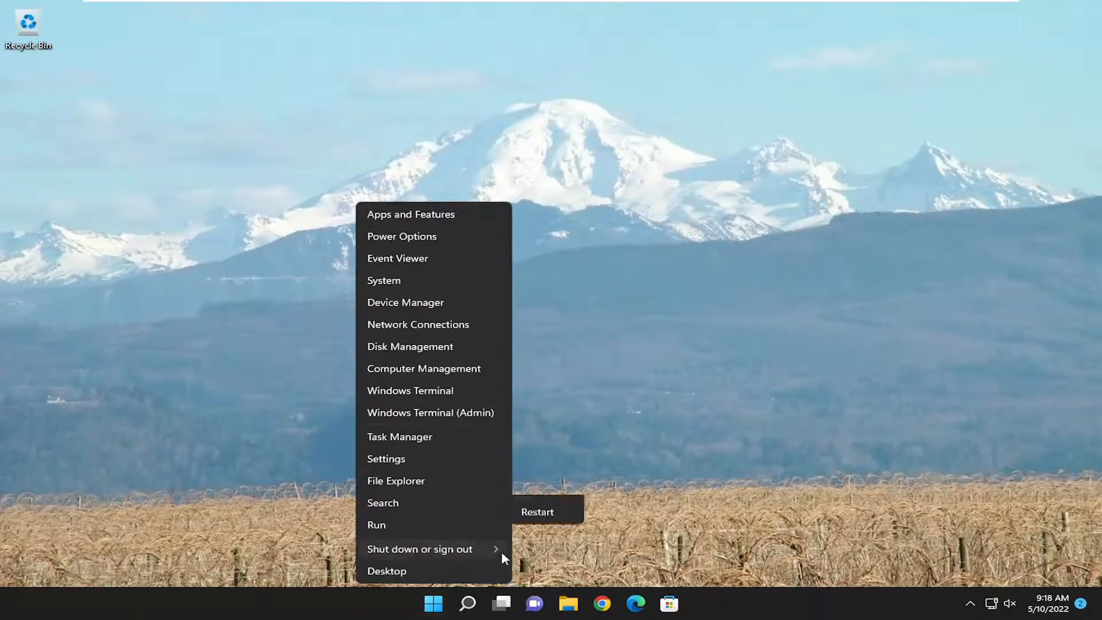
Restart the PC from the Start menu to complete the Winsock reset.
click(537, 511)
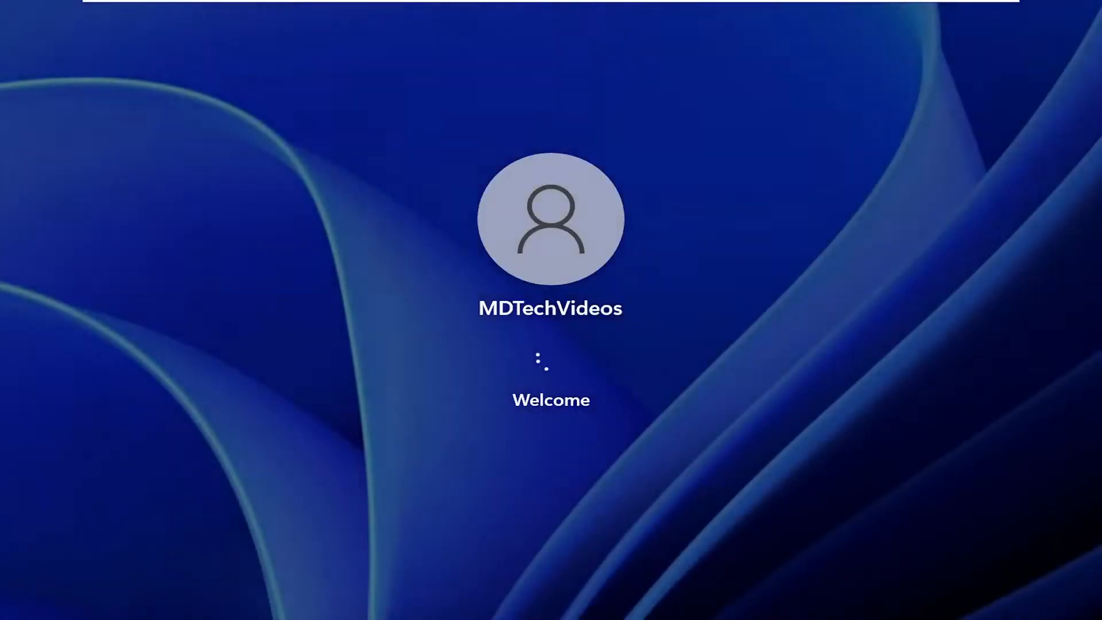